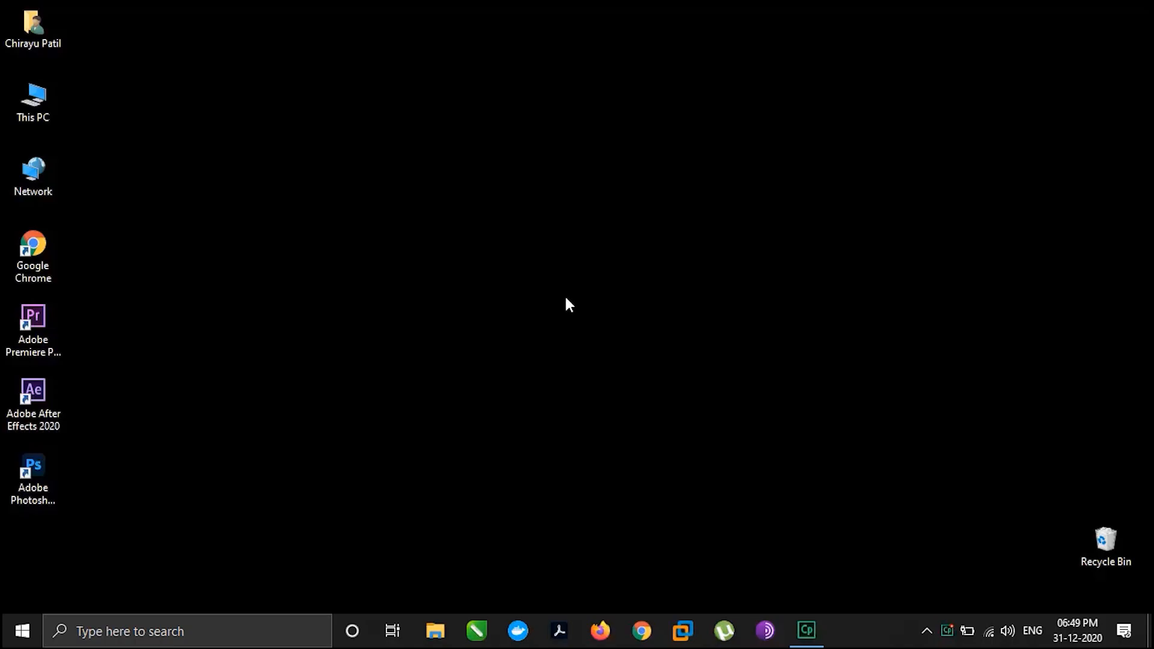
{"action": "mouse_move", "coordinate": [521, 183]}
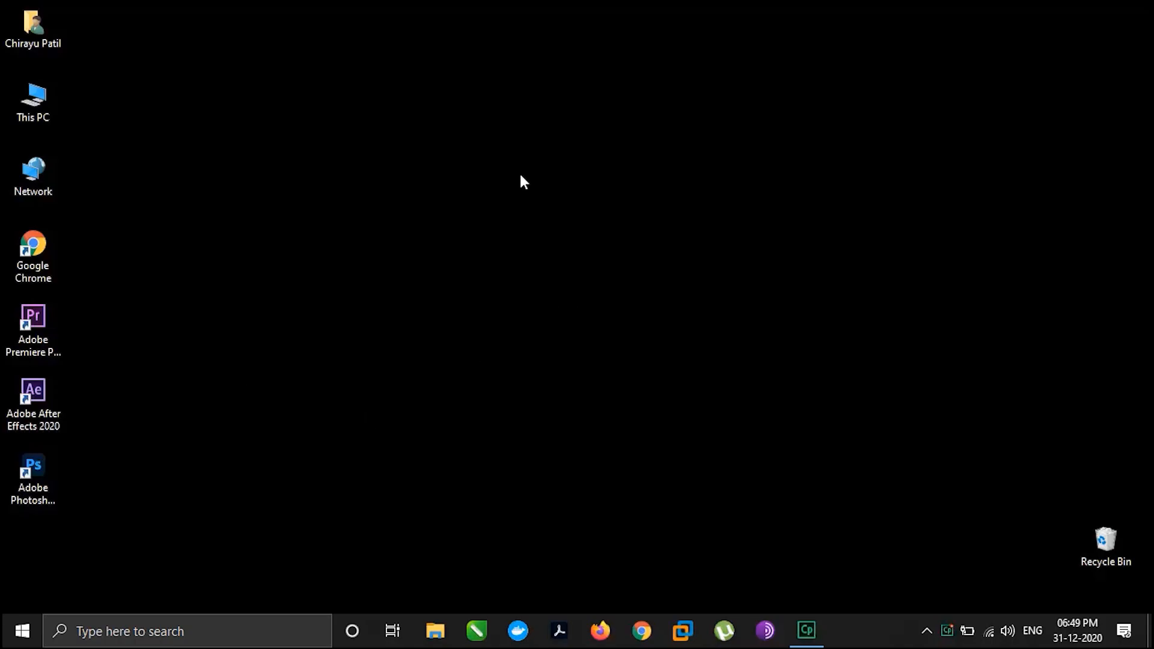
{"action": "mouse_move", "coordinate": [573, 312]}
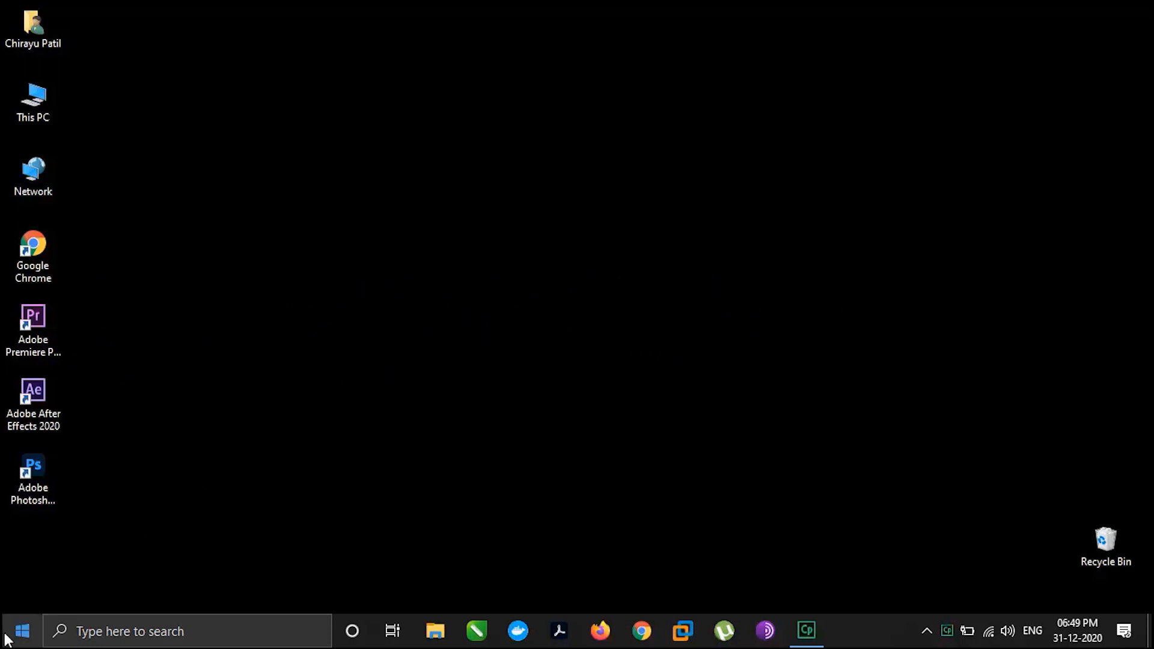
Launch Windows Settings from the Start menu and go to Ease of Access.
{"action": "left_click", "coordinate": [21, 631]}
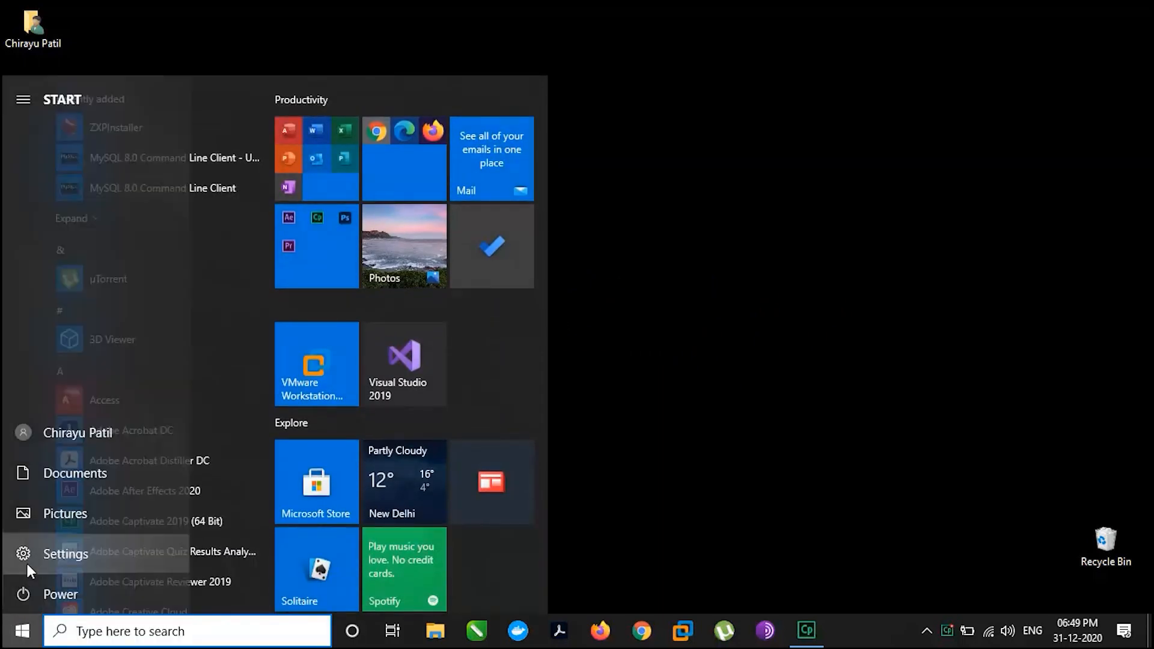
{"action": "left_click", "coordinate": [65, 553]}
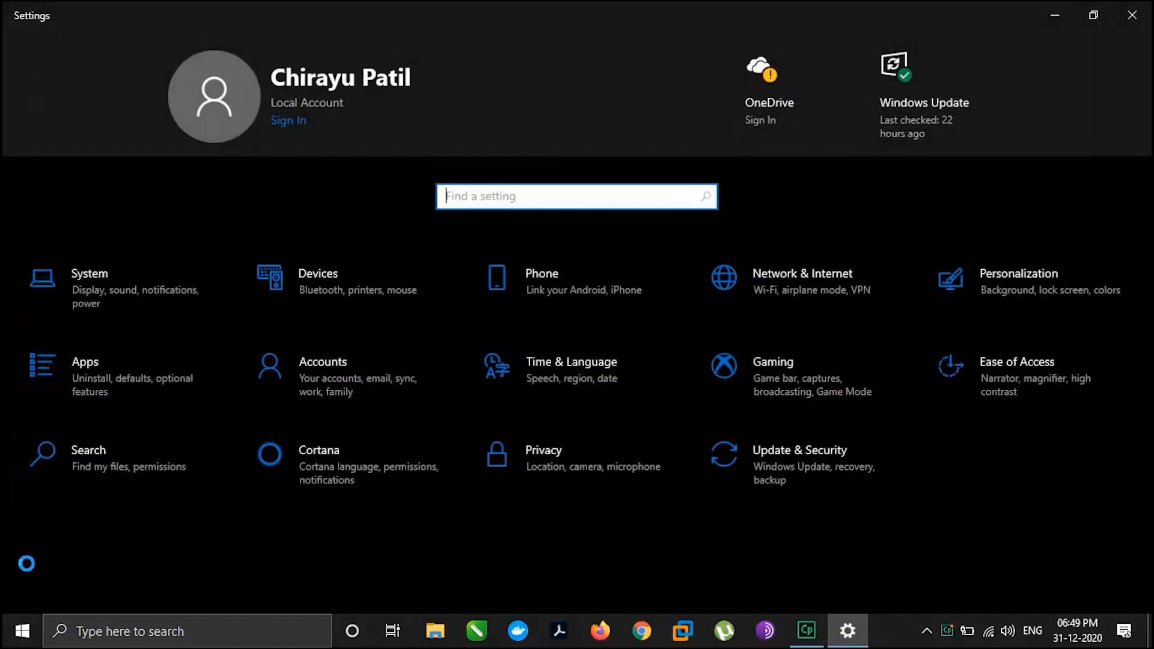
{"action": "mouse_move", "coordinate": [53, 535]}
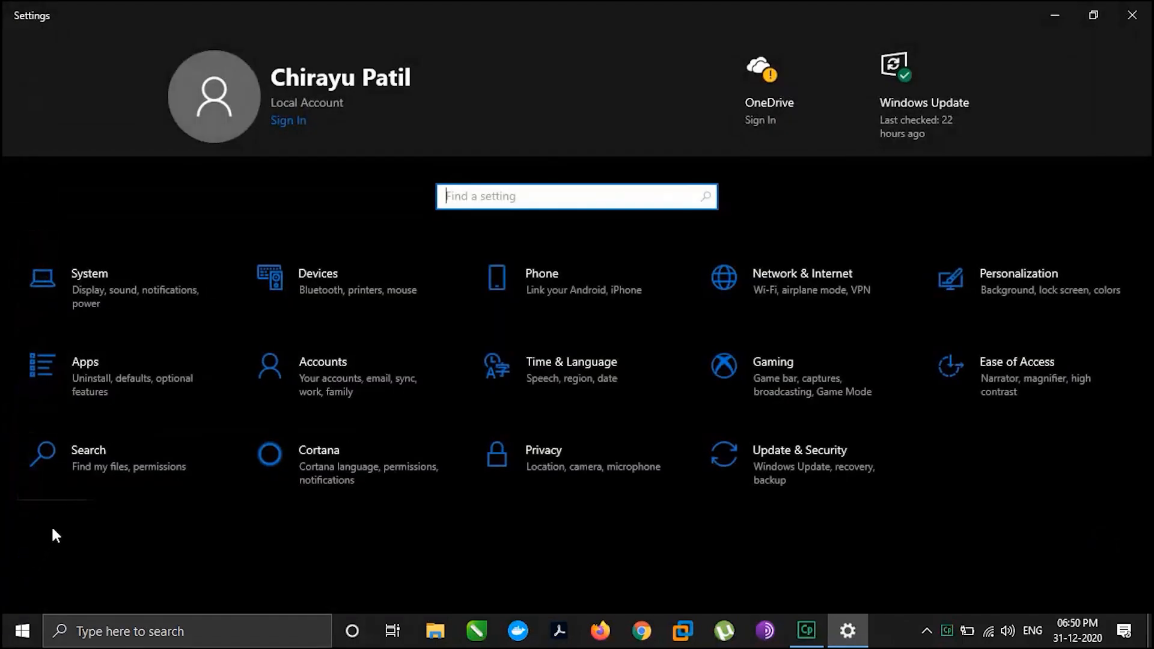
{"action": "mouse_move", "coordinate": [1017, 397]}
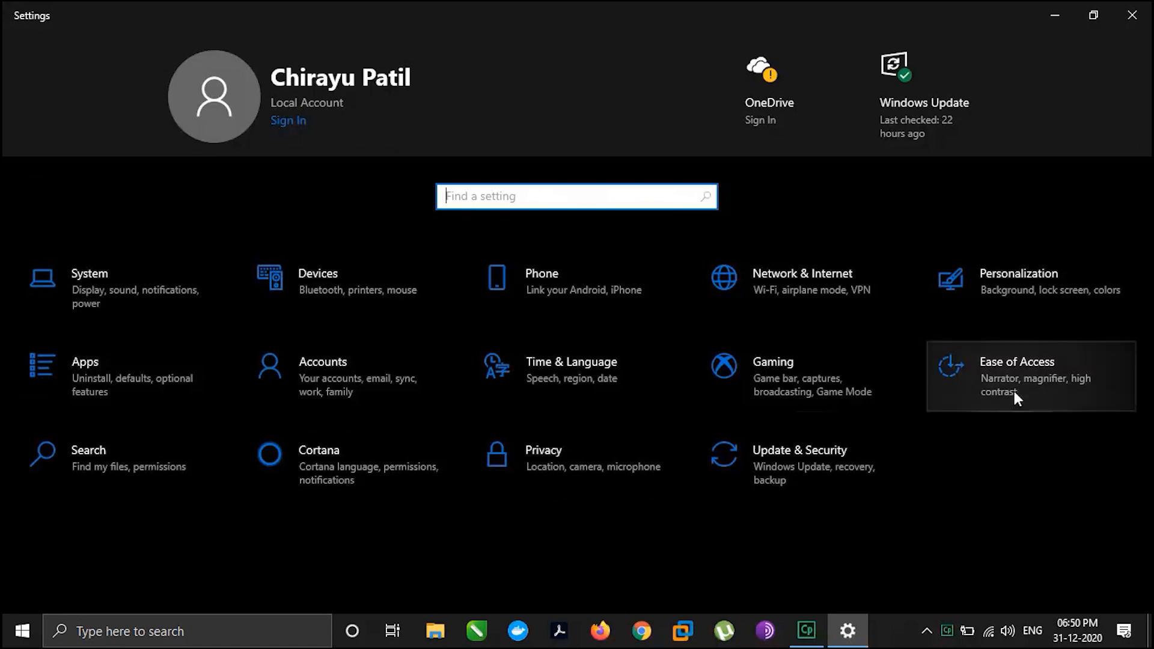
{"action": "left_click", "coordinate": [1015, 377]}
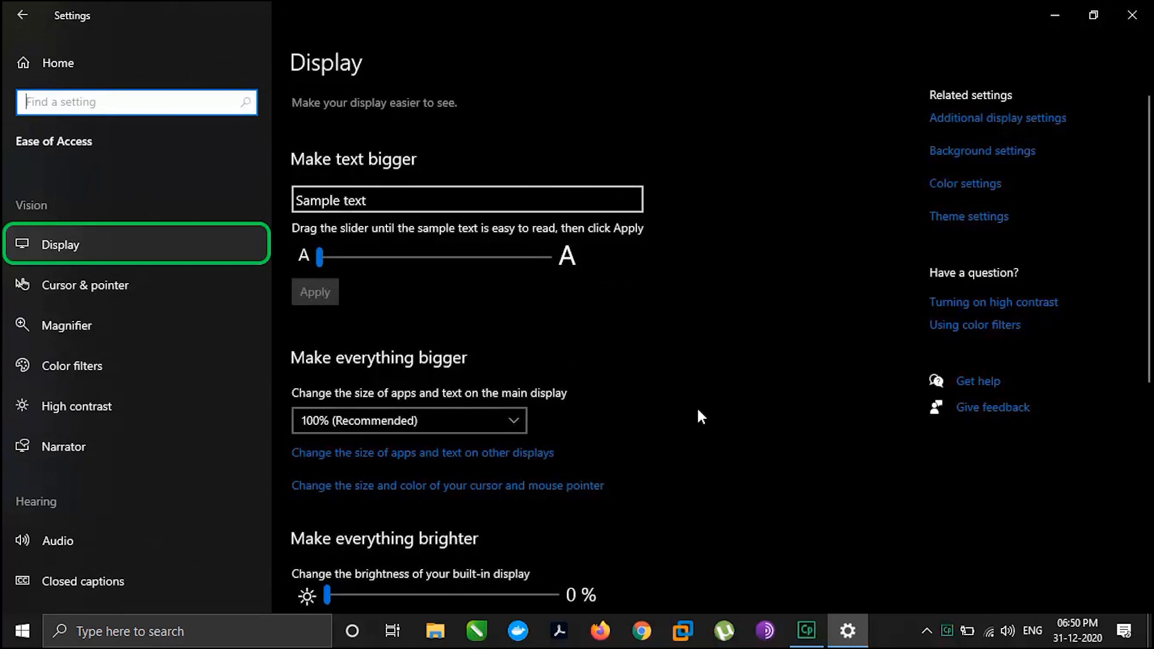
Turn 'Show desktop background image' On in the Ease of Access Display options.
{"action": "scroll", "scroll_direction": "down", "scroll_amount": 3}
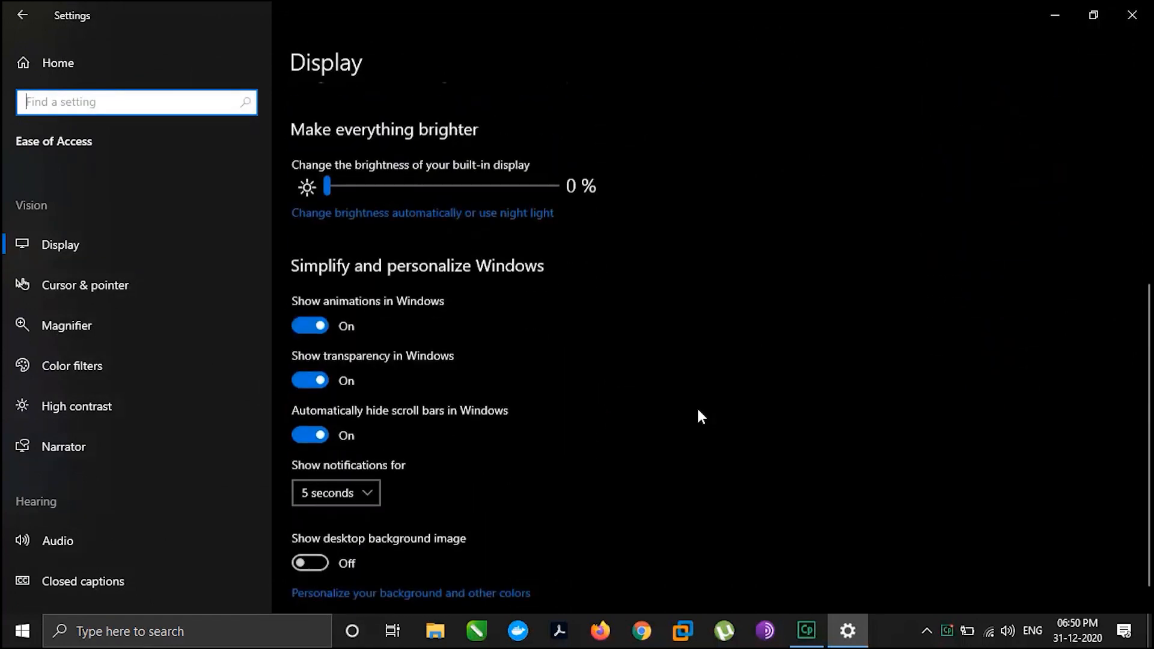
{"action": "scroll", "scroll_direction": "down", "scroll_amount": 3}
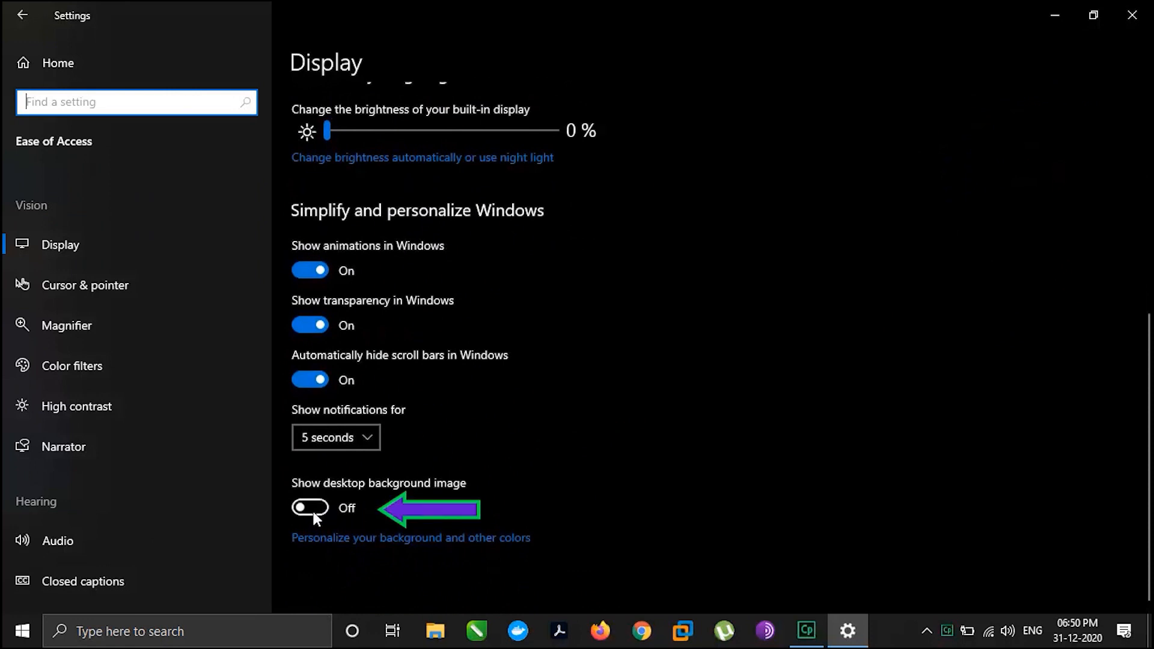
{"action": "left_click", "coordinate": [309, 508]}
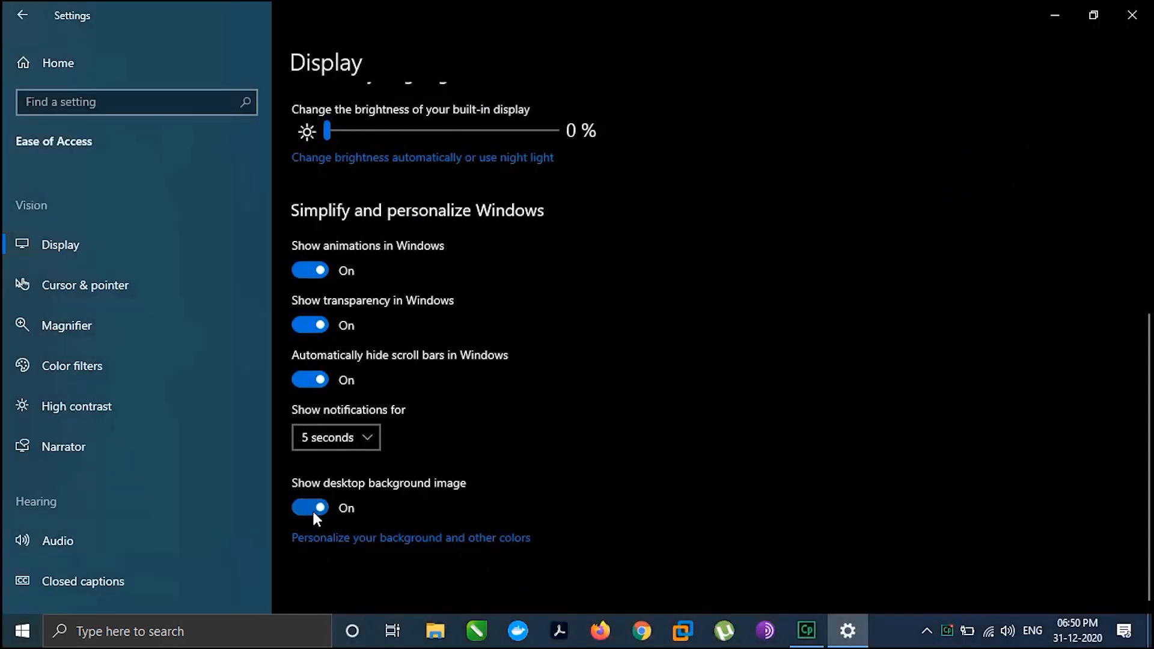